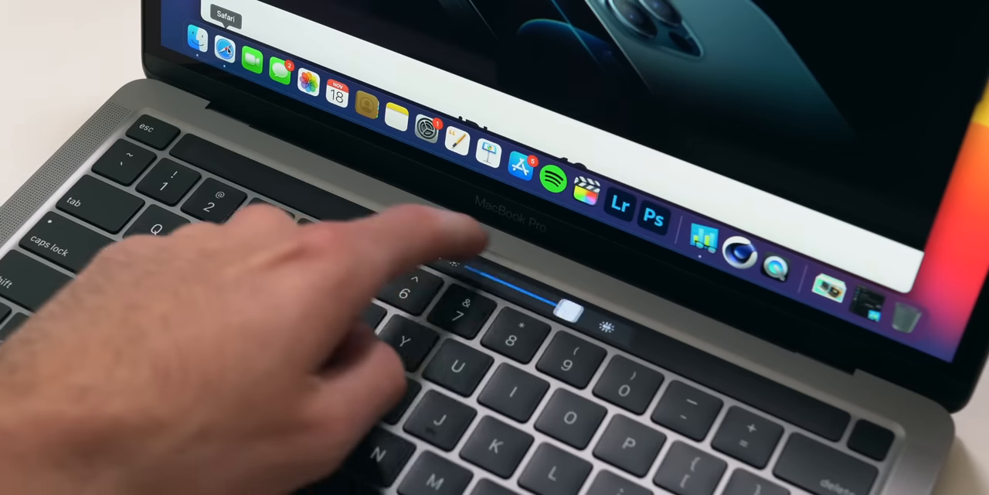
drag(572, 309, 541, 302)
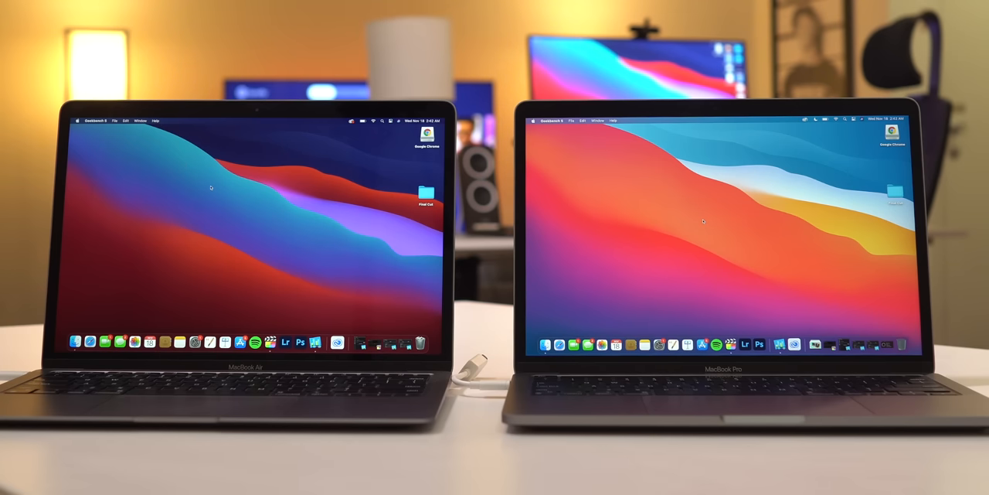
text(cinebench)
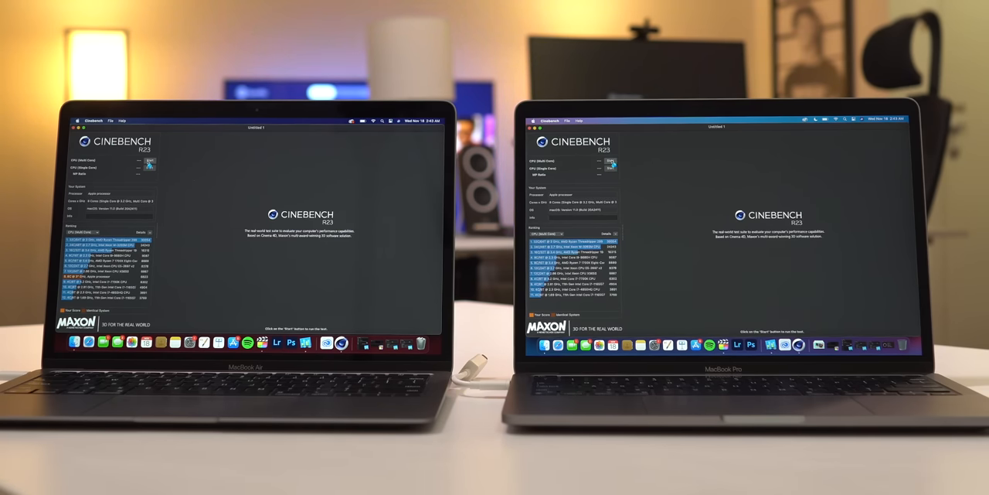
click(149, 161)
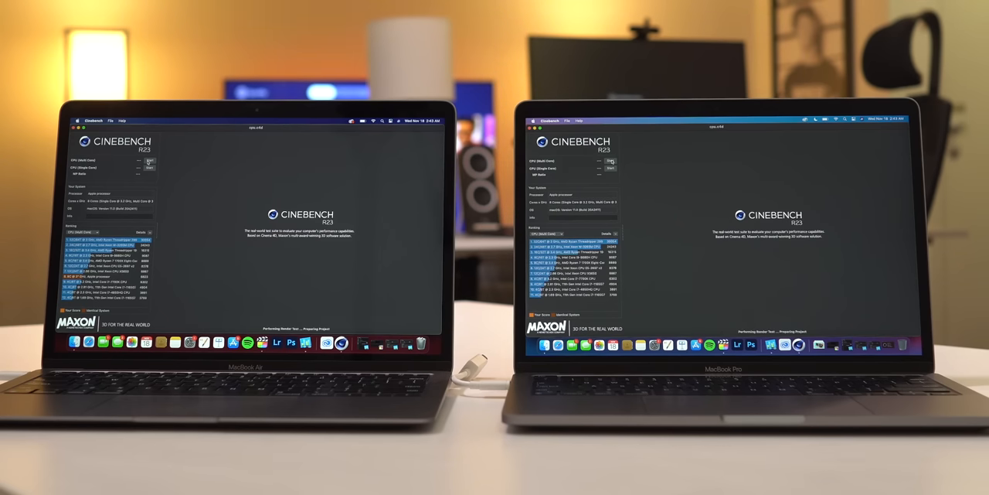
click(149, 161)
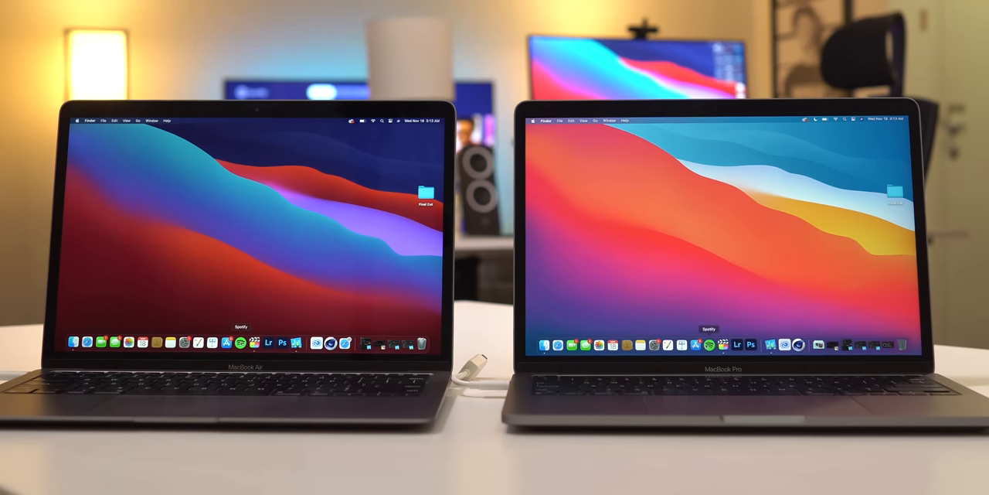
click(240, 341)
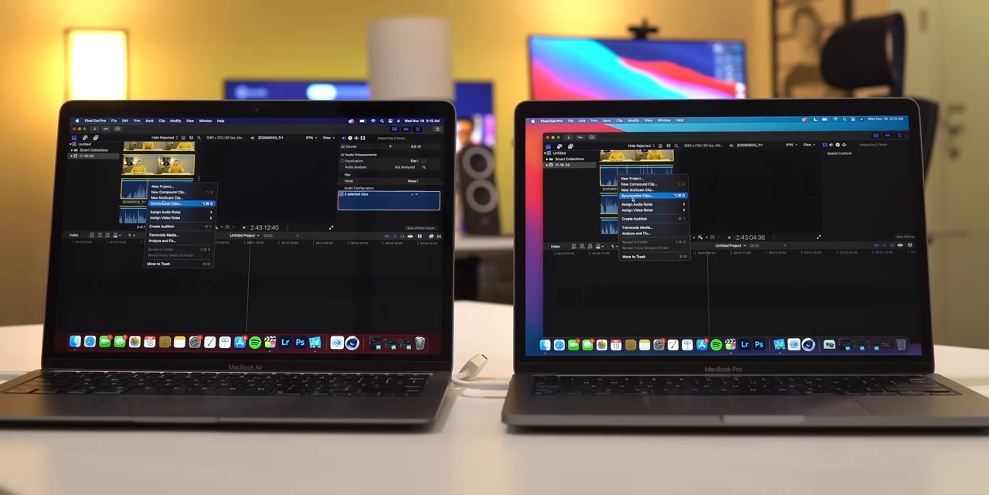
click(168, 195)
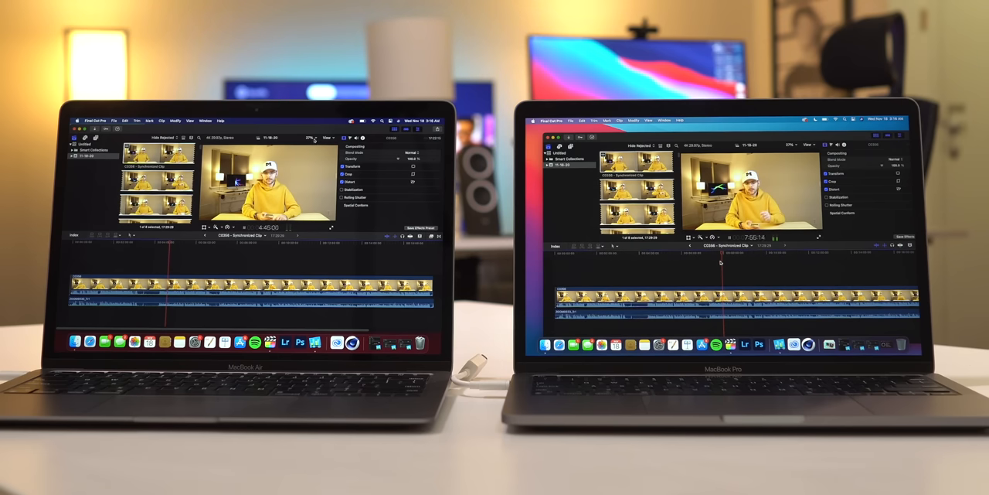
click(327, 138)
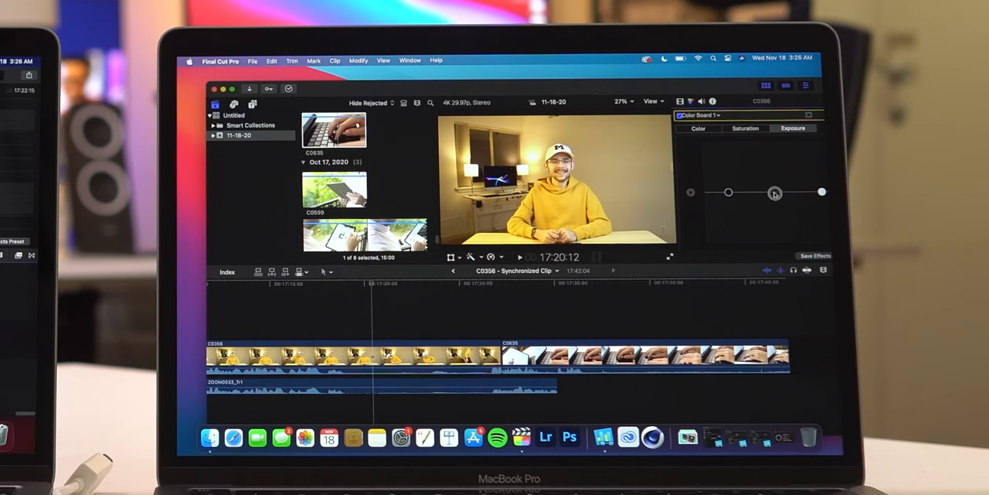
drag(775, 192, 821, 192)
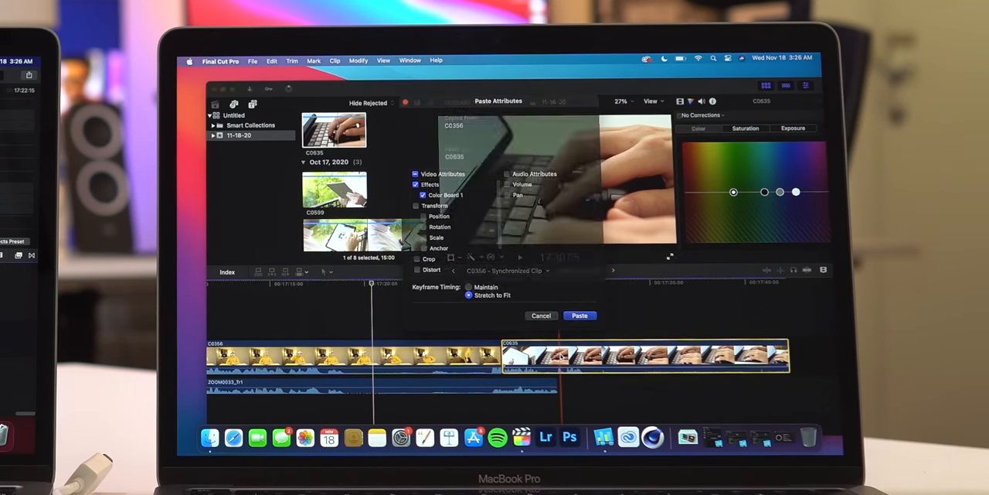
click(580, 315)
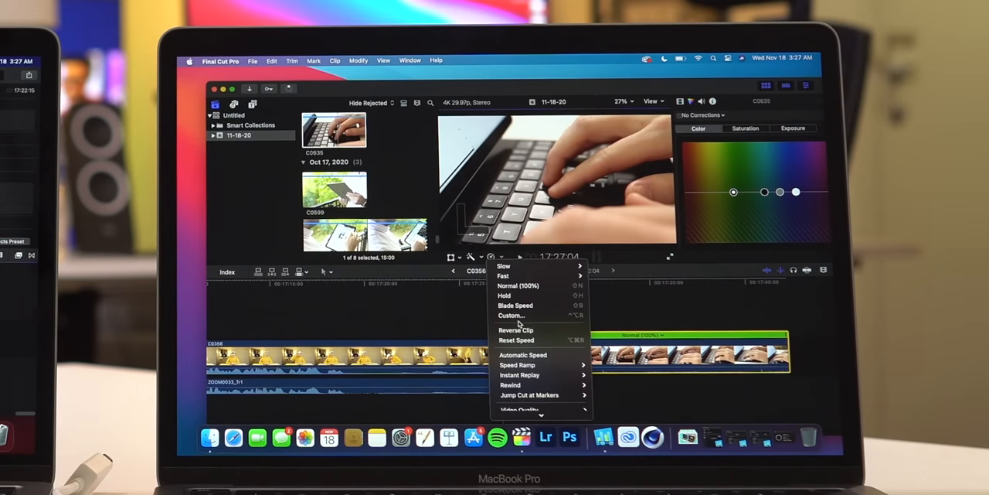
click(510, 315)
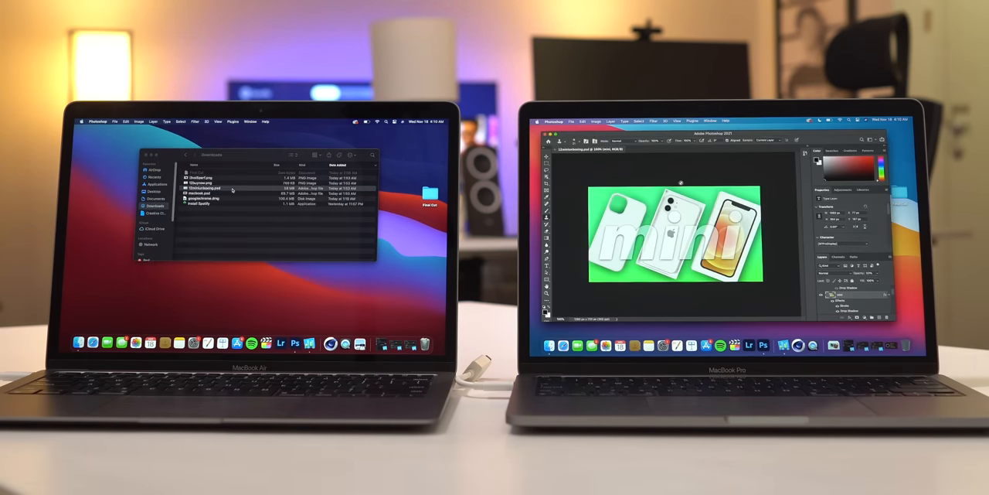
double_click(202, 187)
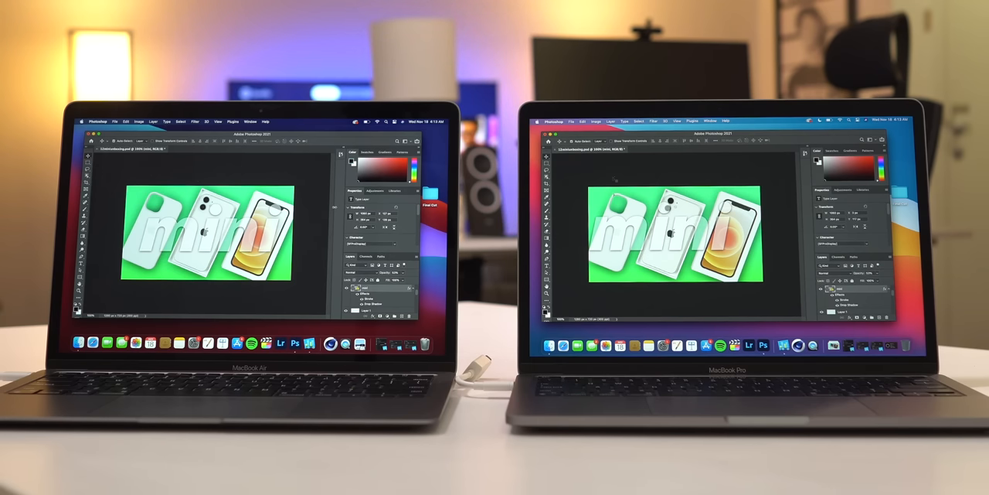
click(582, 122)
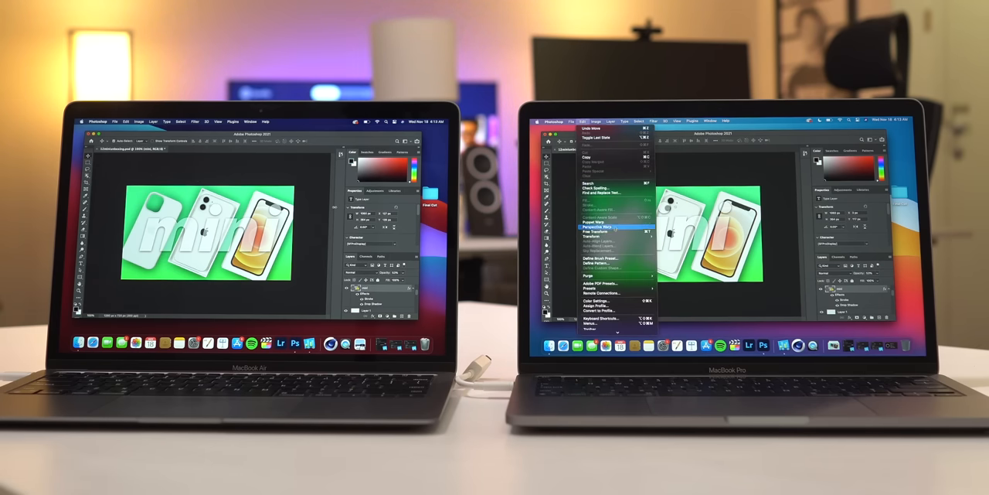
click(597, 227)
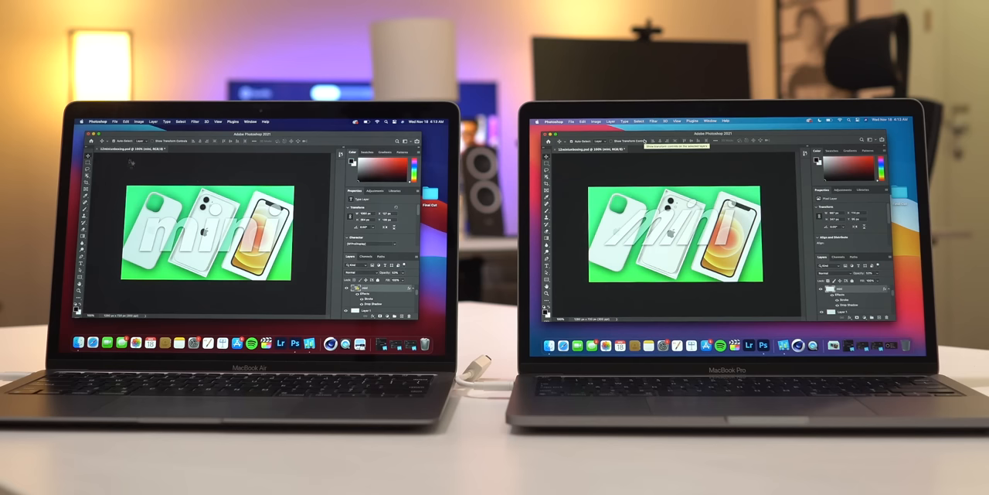
click(126, 121)
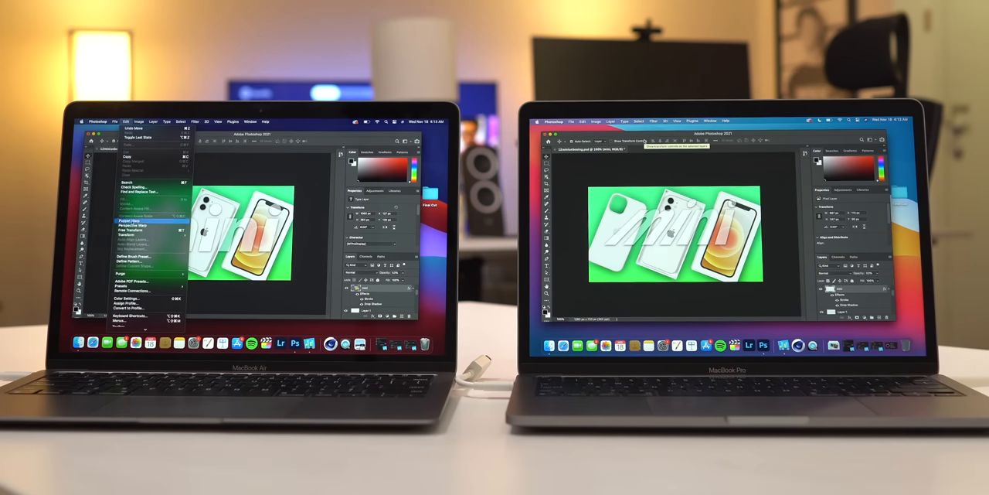
click(132, 226)
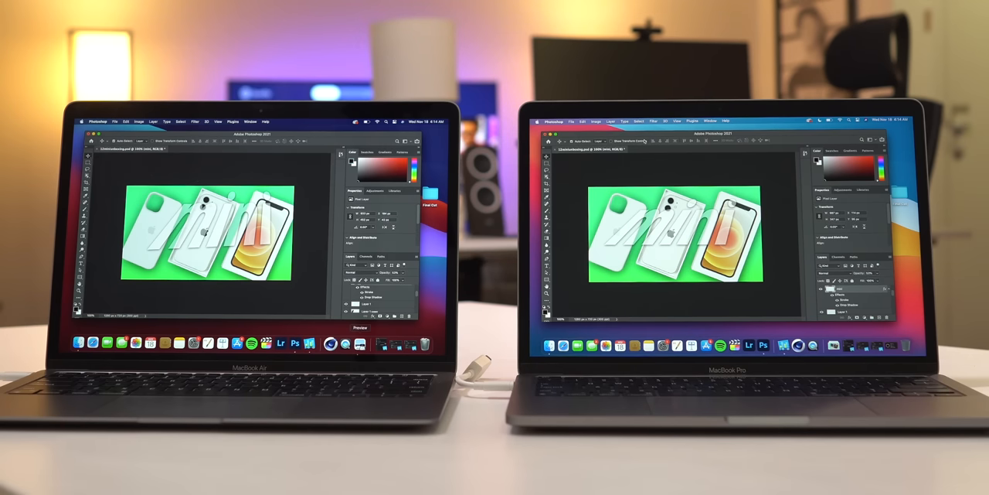
click(281, 342)
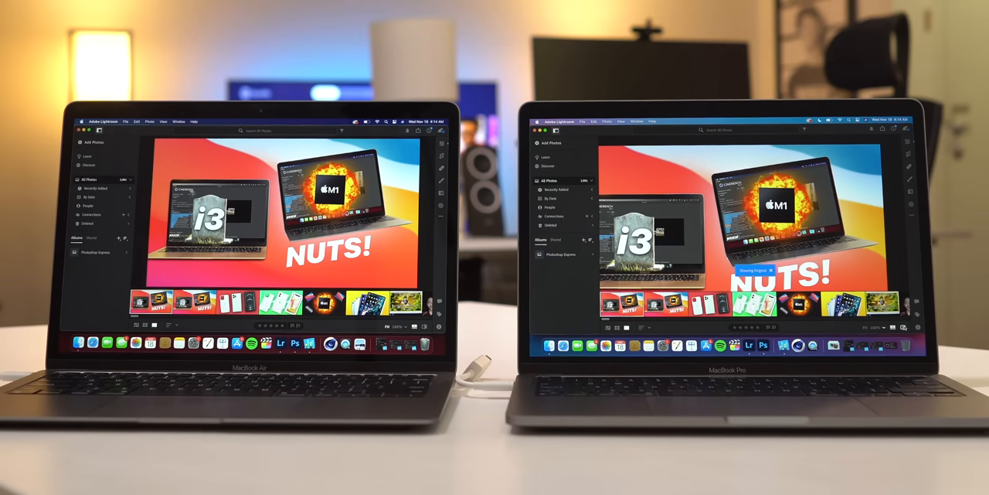
click(422, 144)
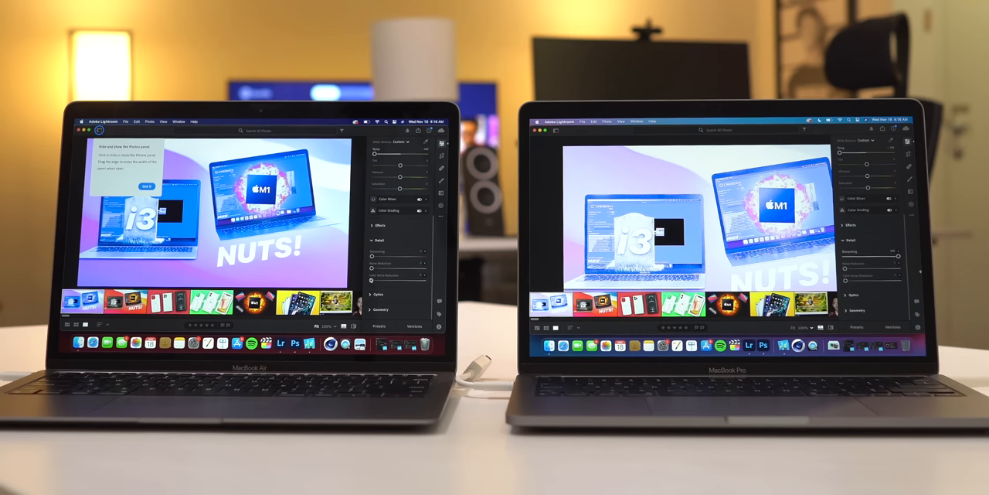
drag(399, 253, 423, 253)
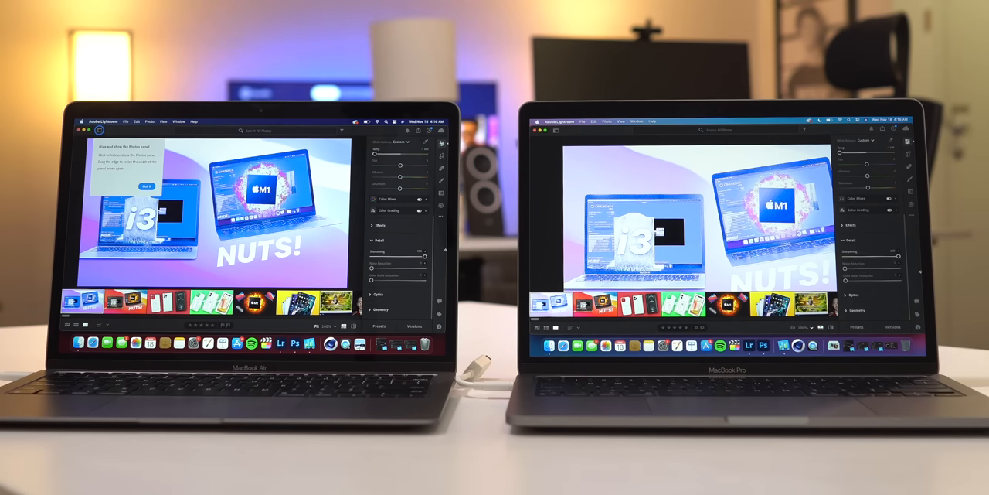
click(428, 130)
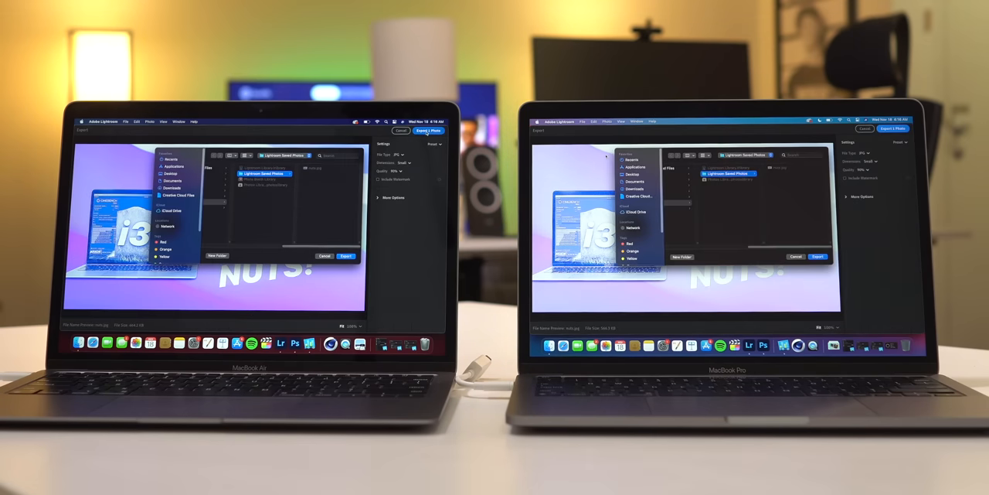